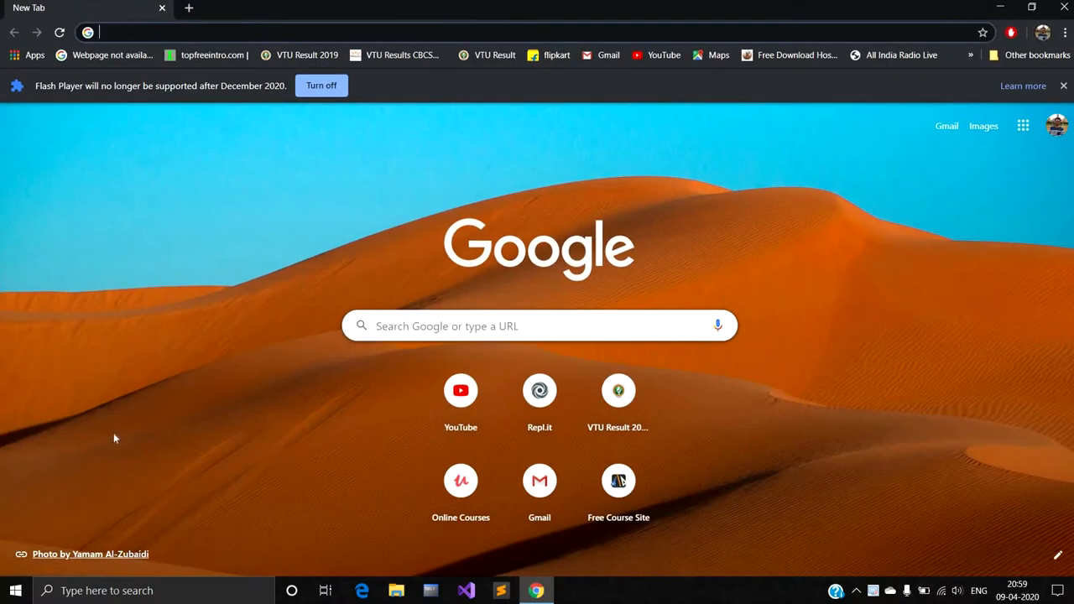
Step: Search Google for 'iobit uninstaller' using the address bar suggestion
text(iobit uninstaller free download)
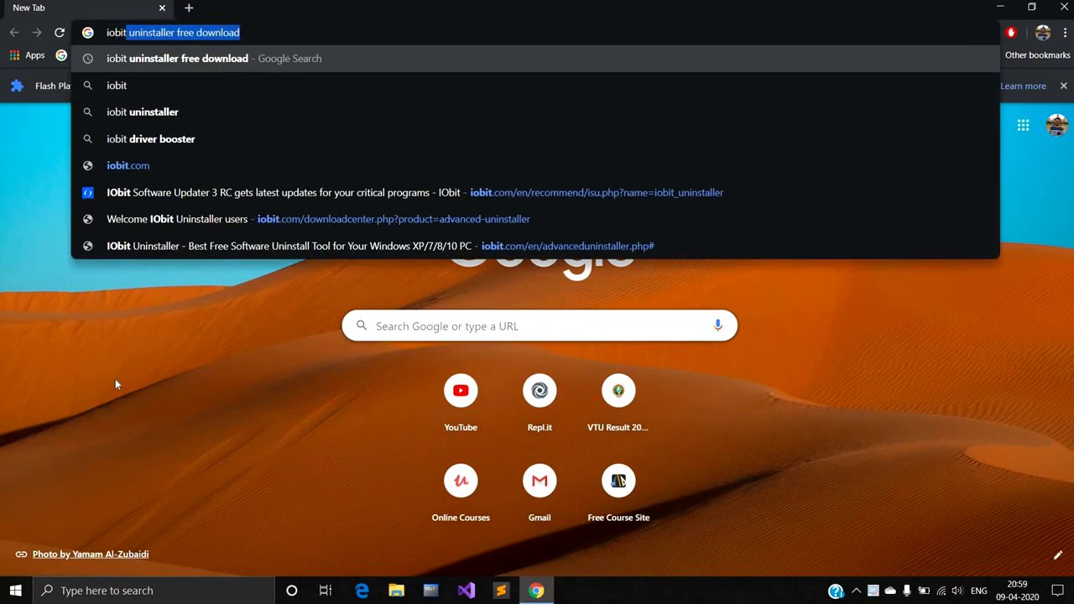
mouse_move(128, 307)
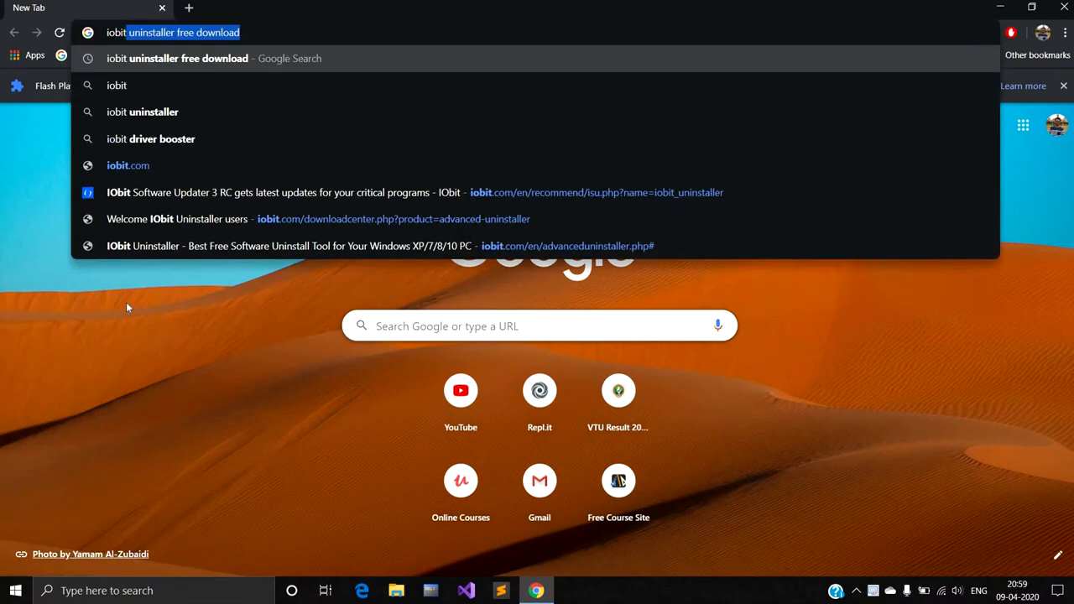
mouse_move(180, 112)
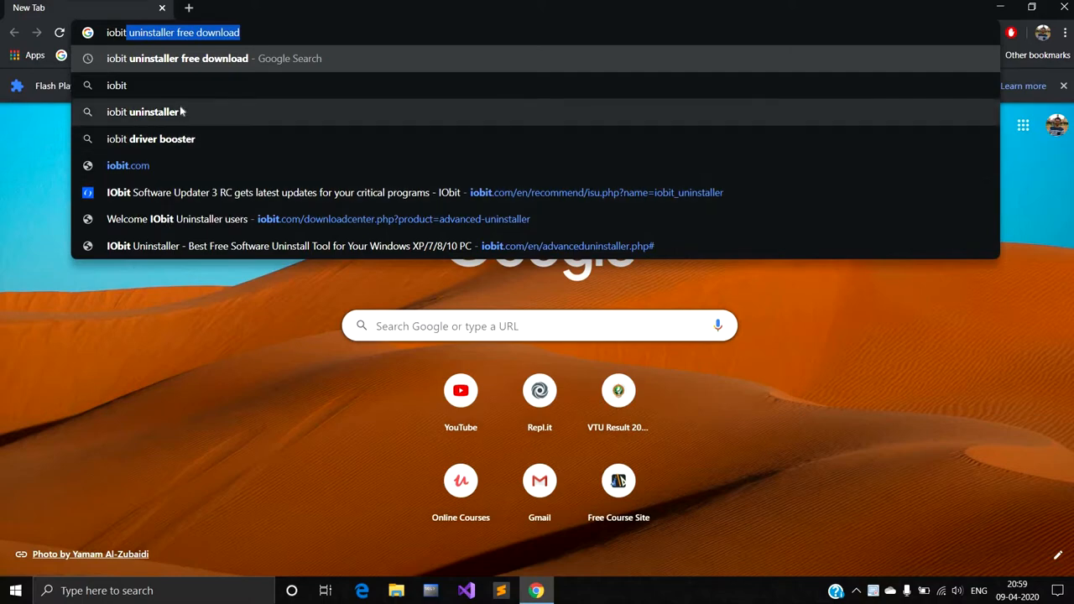
click(152, 111)
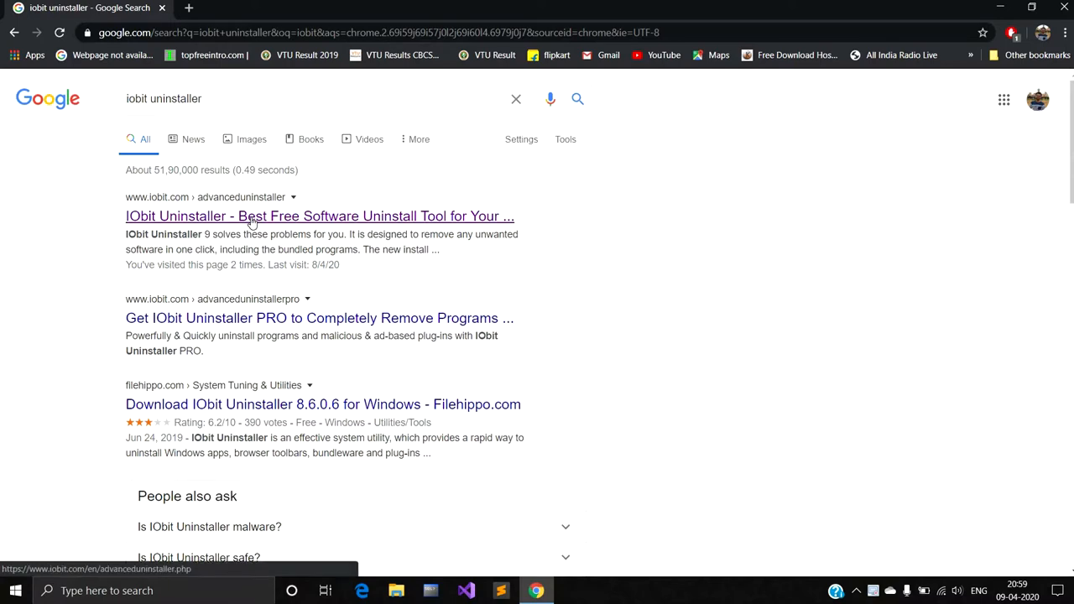
Step: Open the official IObit Uninstaller result and follow its Free Download link
click(319, 215)
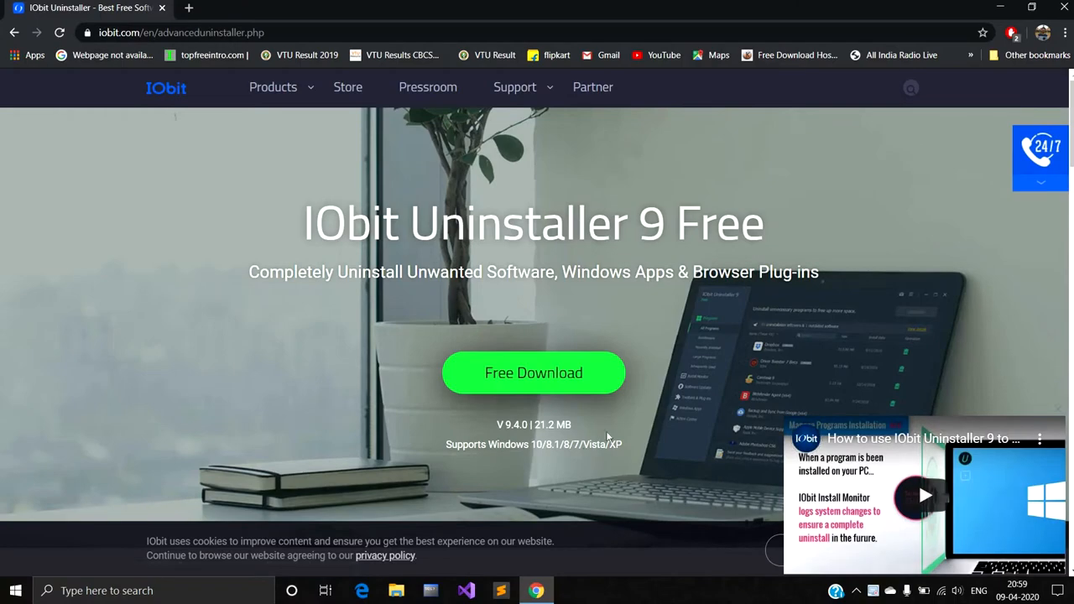
mouse_move(575, 369)
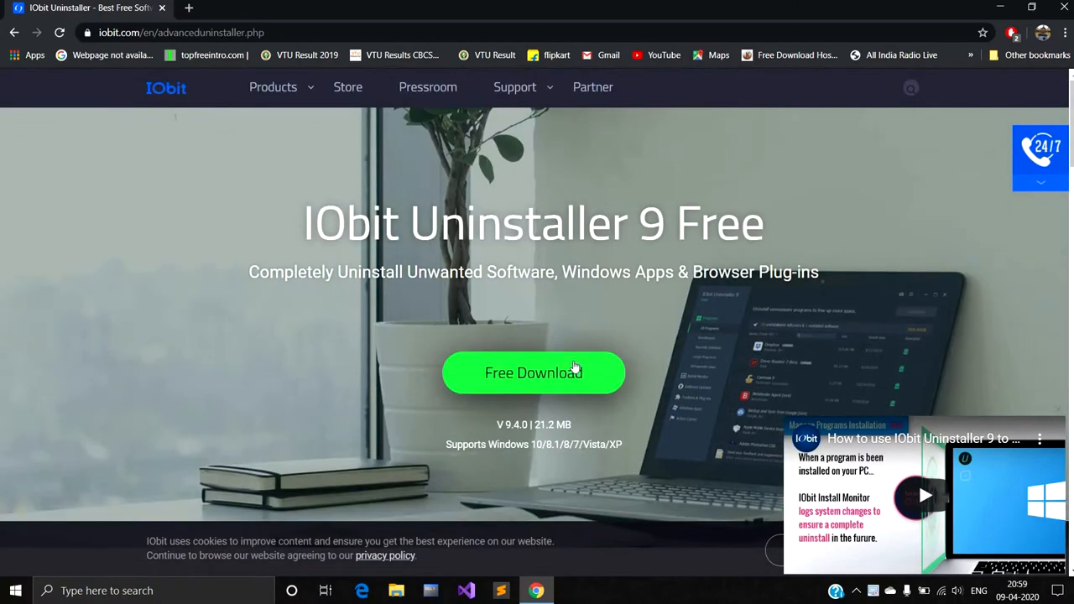
click(534, 372)
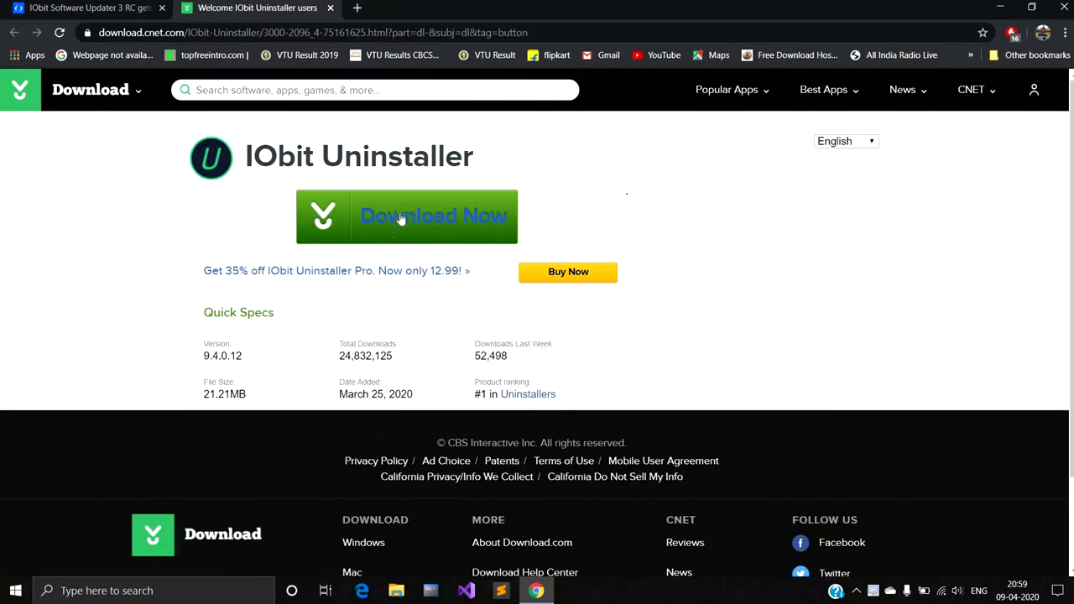
Step: Download the IObit Uninstaller setup file from CNET and run it
click(406, 215)
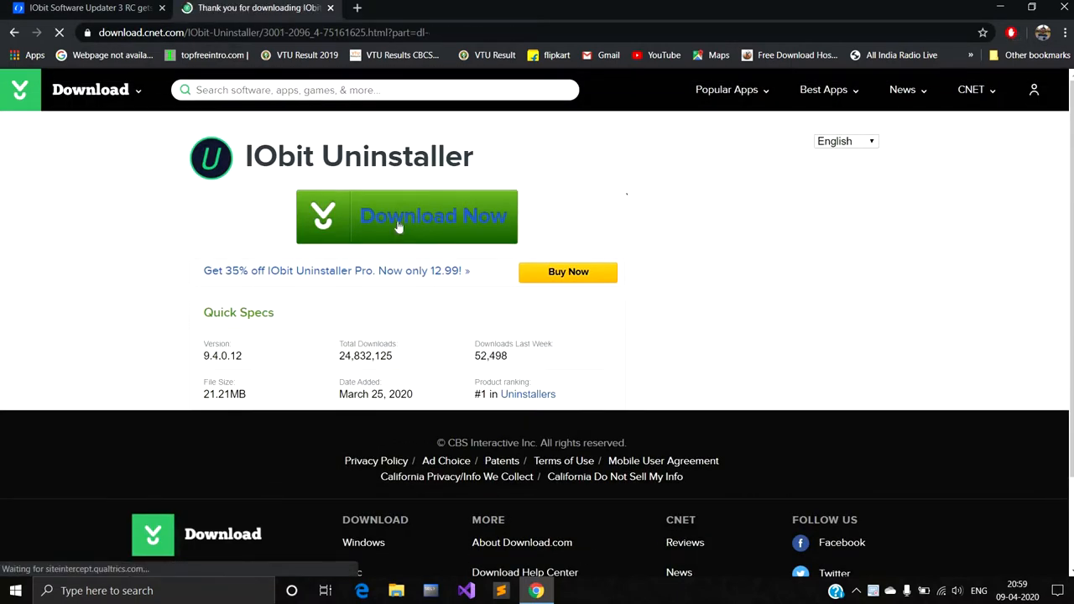
click(407, 215)
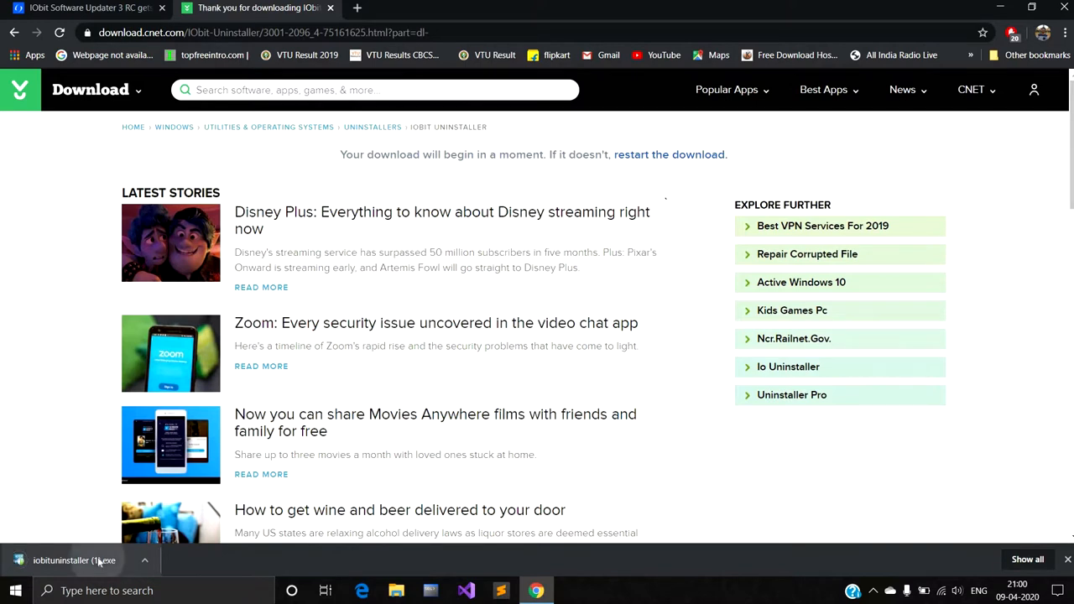
click(74, 560)
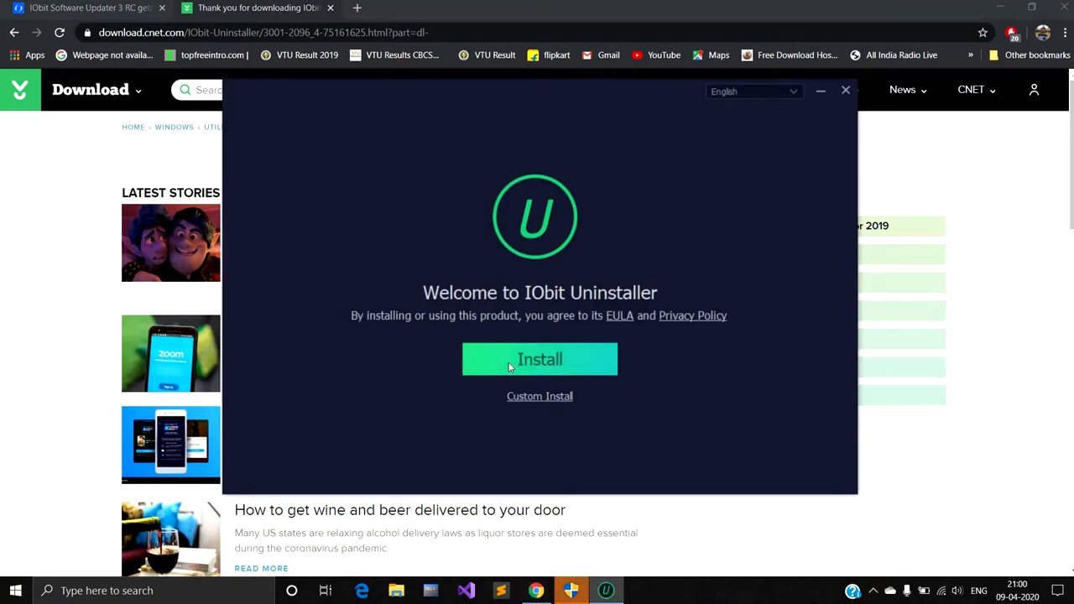
Step: Start installing IObit Uninstaller, skipping the Dashlane offer, and minimize Chrome
click(540, 360)
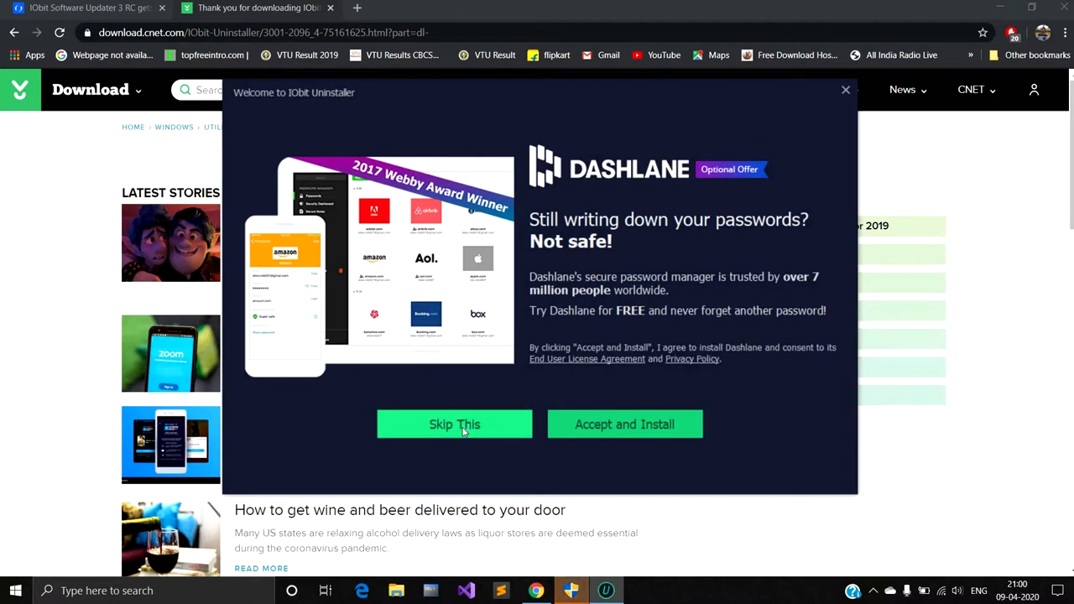
click(454, 424)
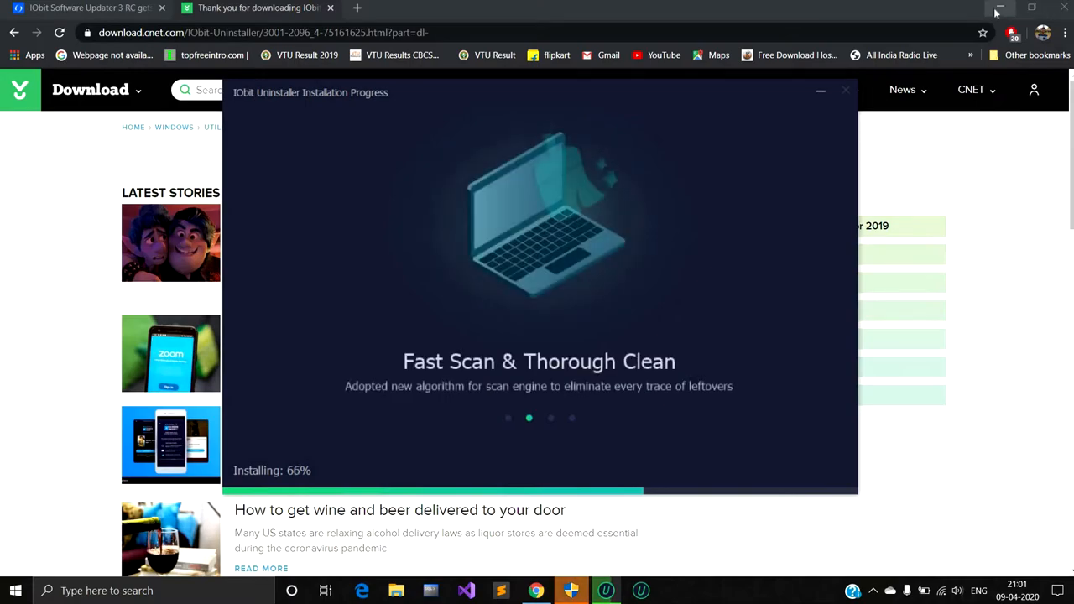
click(1001, 9)
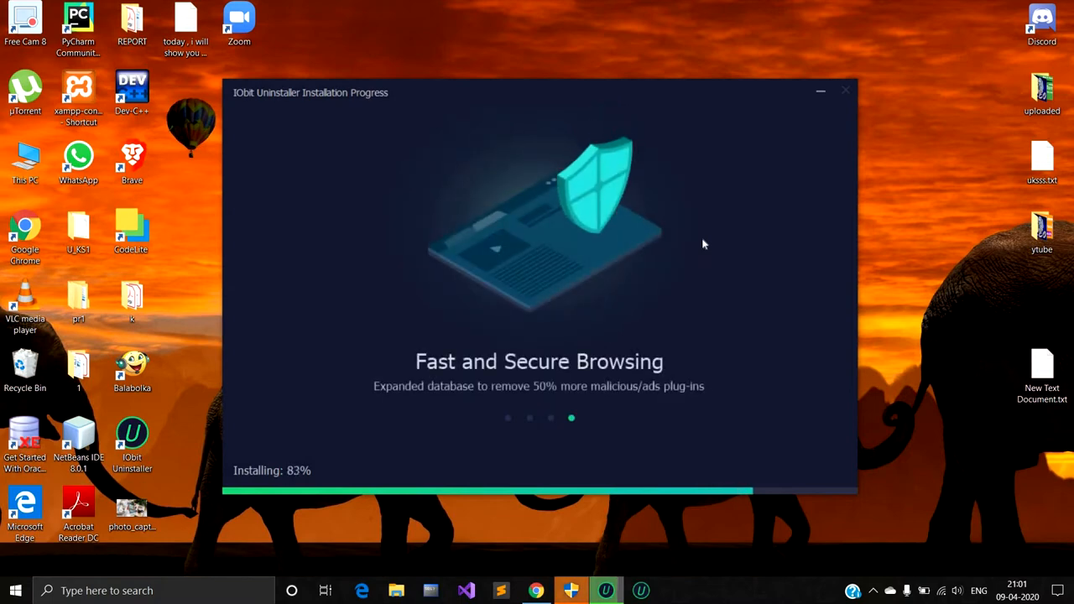
mouse_move(625, 113)
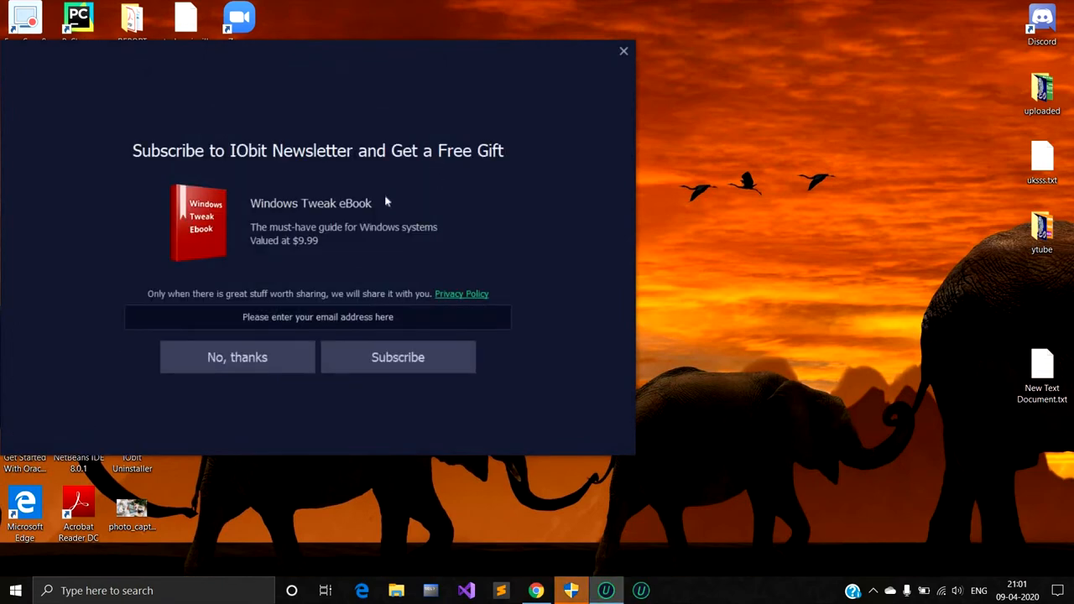
mouse_move(233, 370)
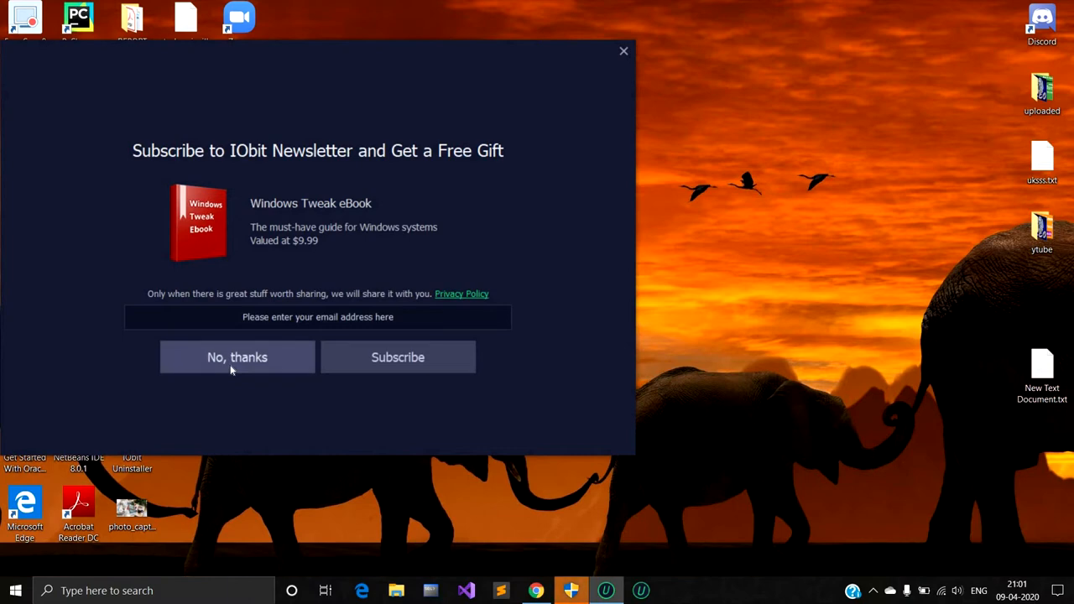
mouse_move(235, 362)
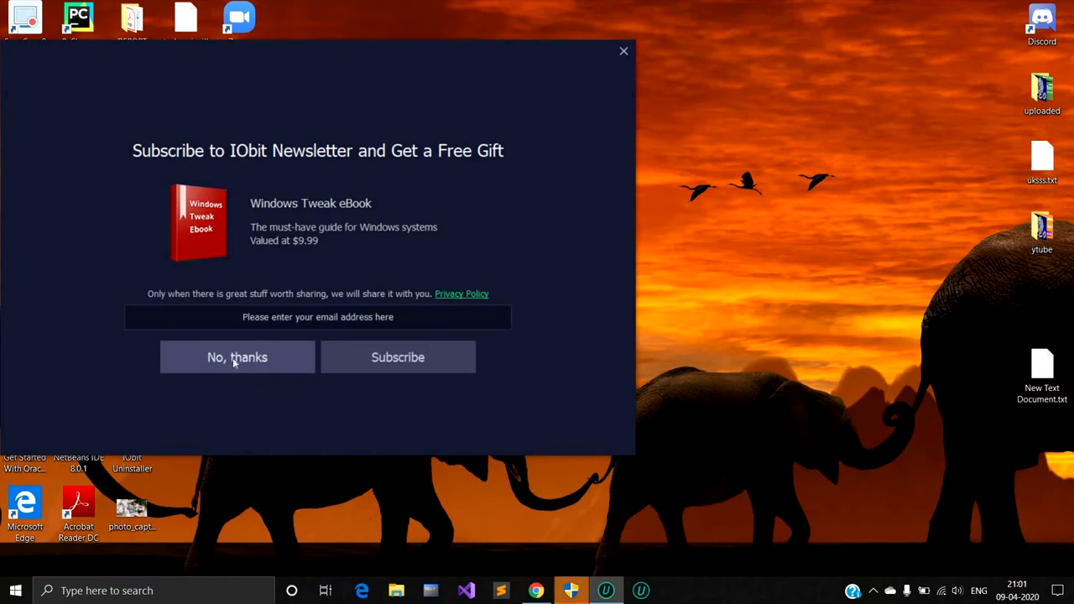
Step: Decline the newsletter offer and close the finished installer
click(237, 356)
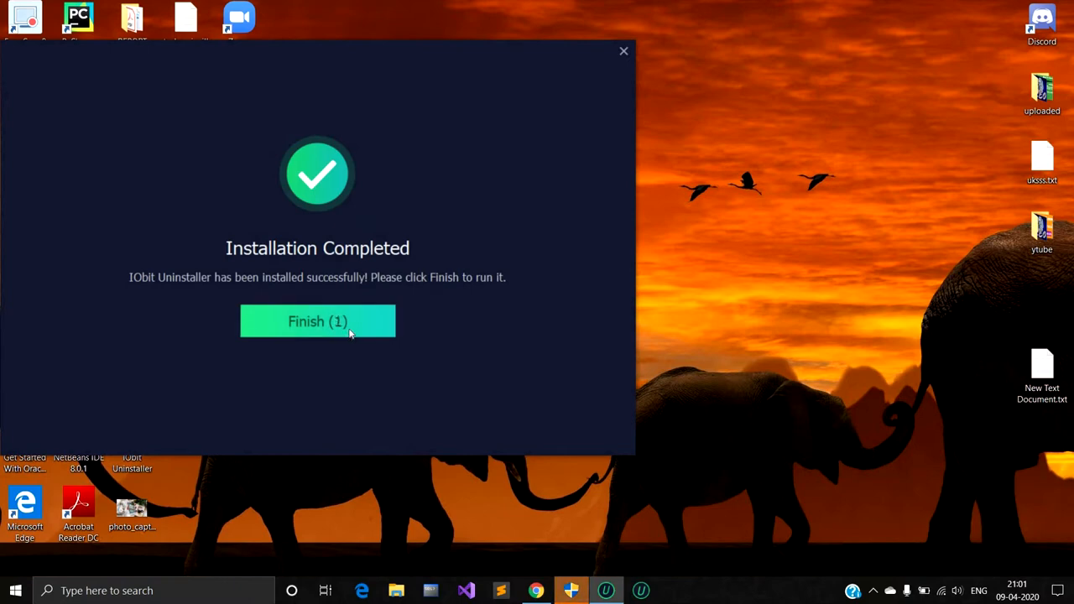
click(317, 322)
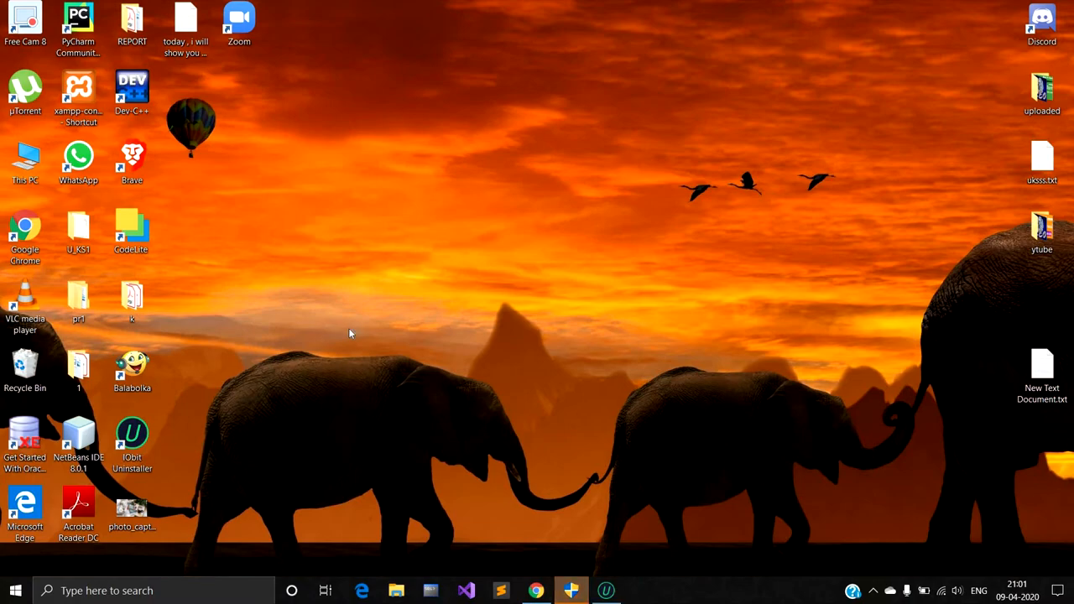
Step: Move the IObit Uninstaller shortcut to the desktop centre and launch it
double_click(132, 437)
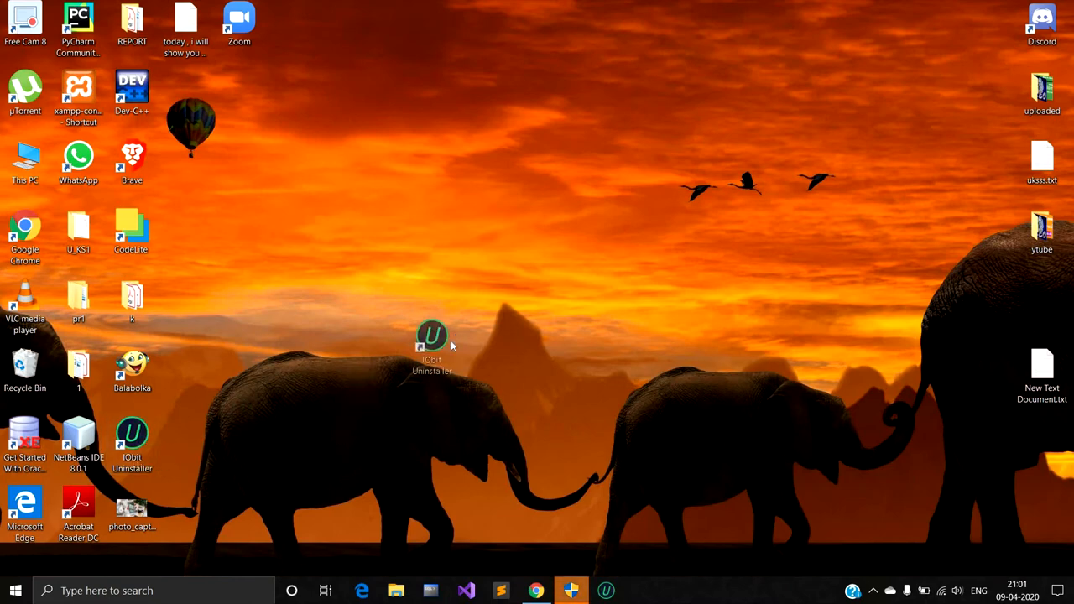
drag(432, 344, 453, 307)
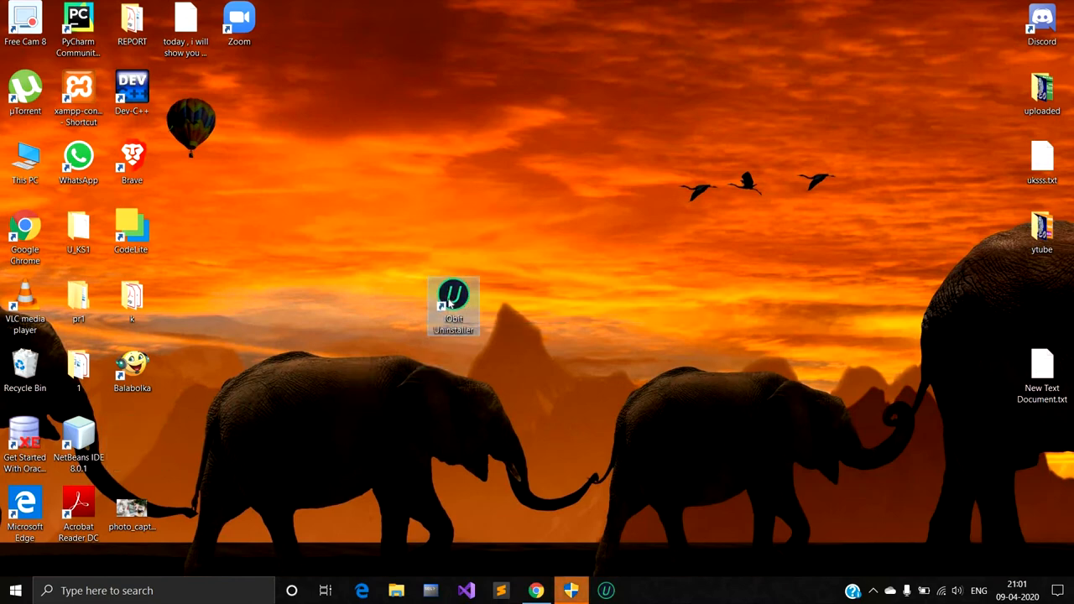
double_click(454, 306)
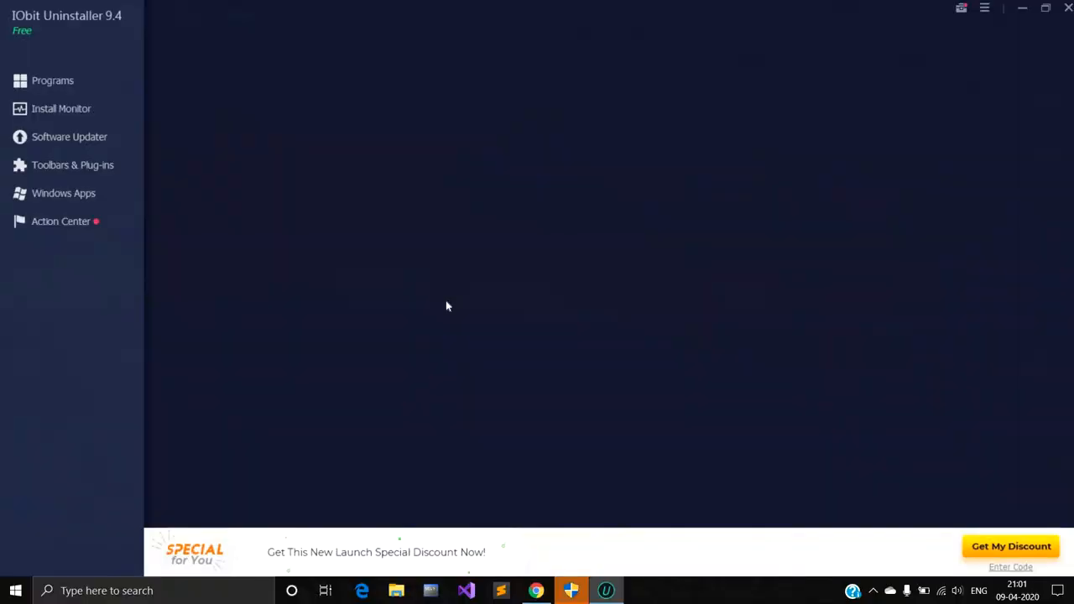
Step: Browse the 80-program All Programs list down and back up to Brave
click(52, 80)
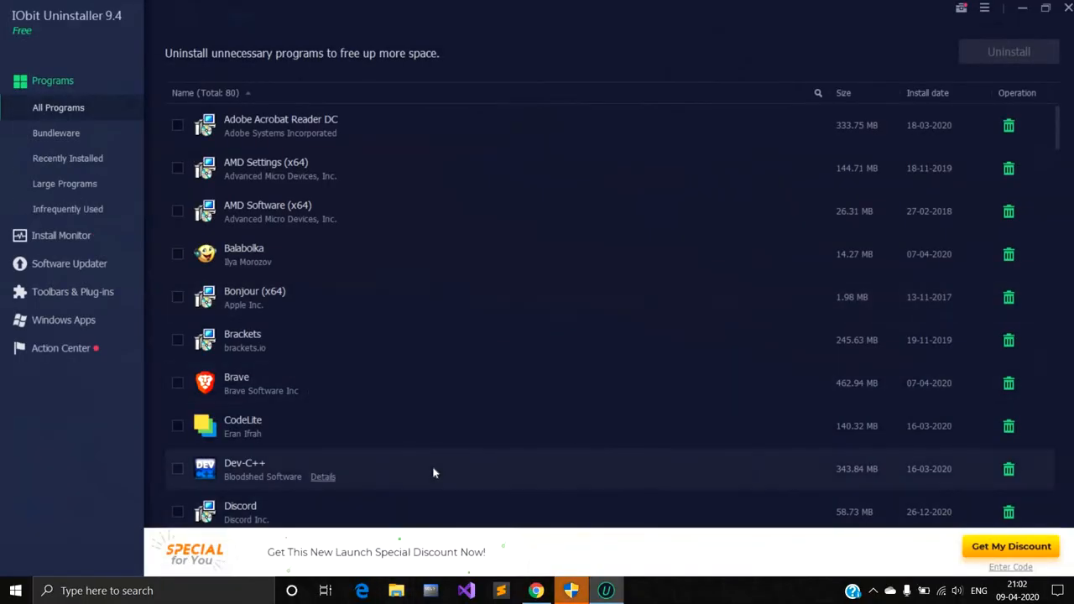
scroll(down, 3)
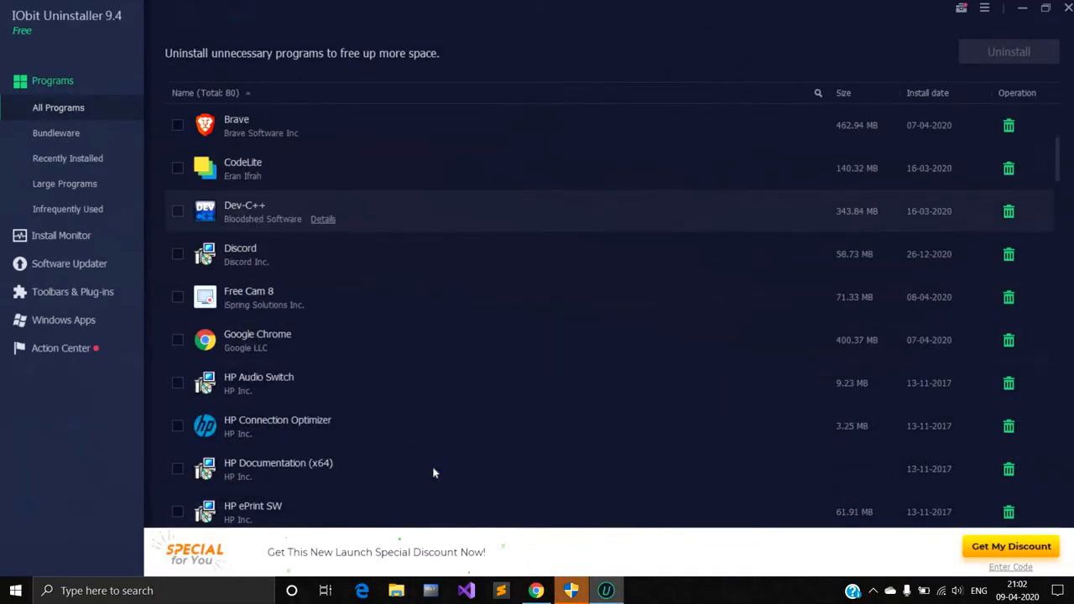
scroll(down, 3)
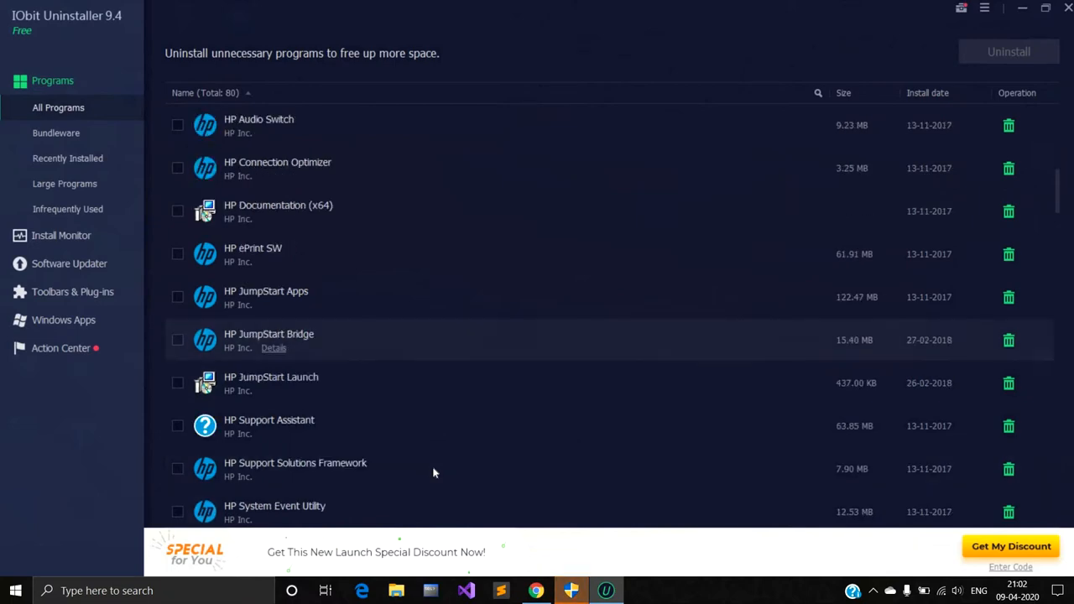
scroll(down, 3)
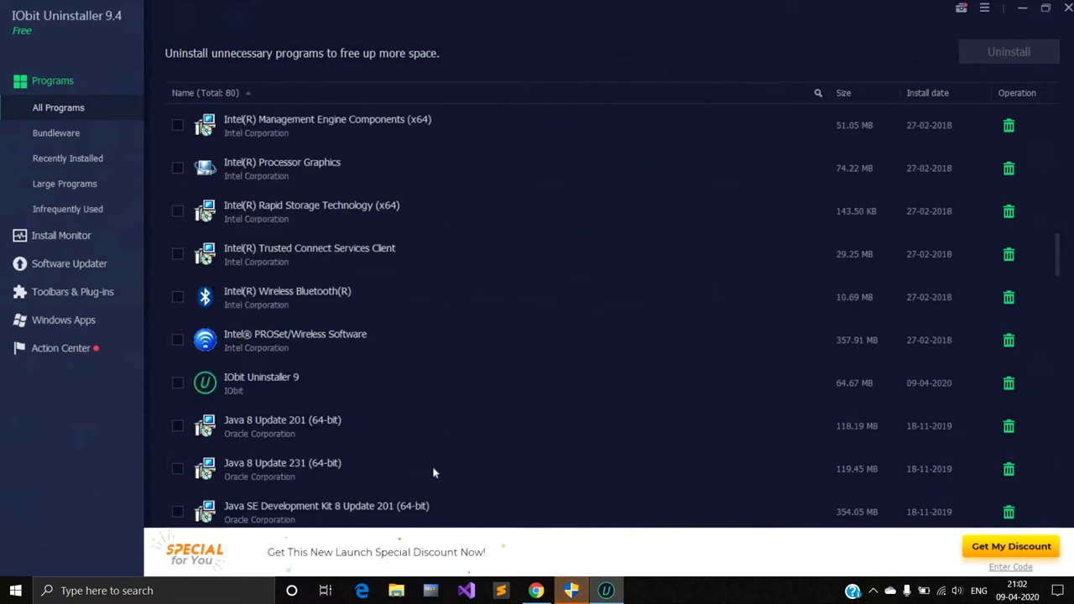
scroll(down, 3)
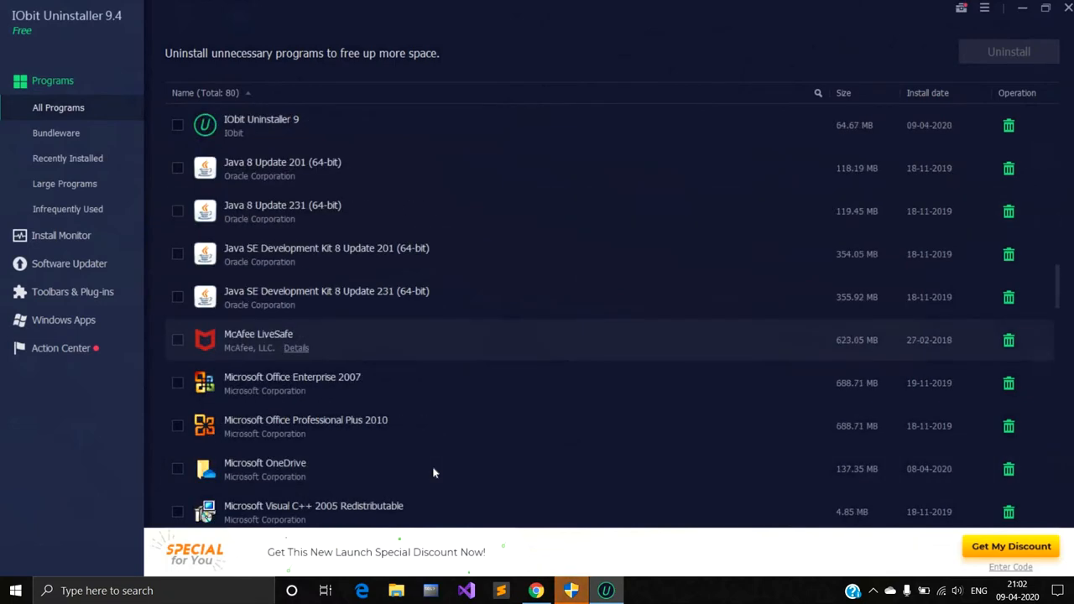
scroll(down, 3)
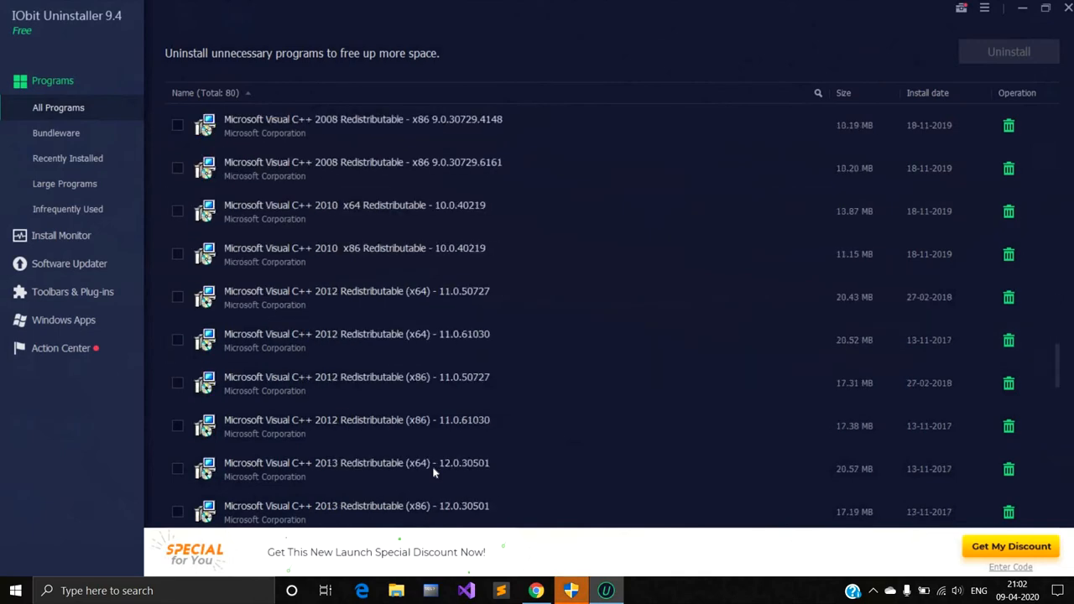
scroll(down, 3)
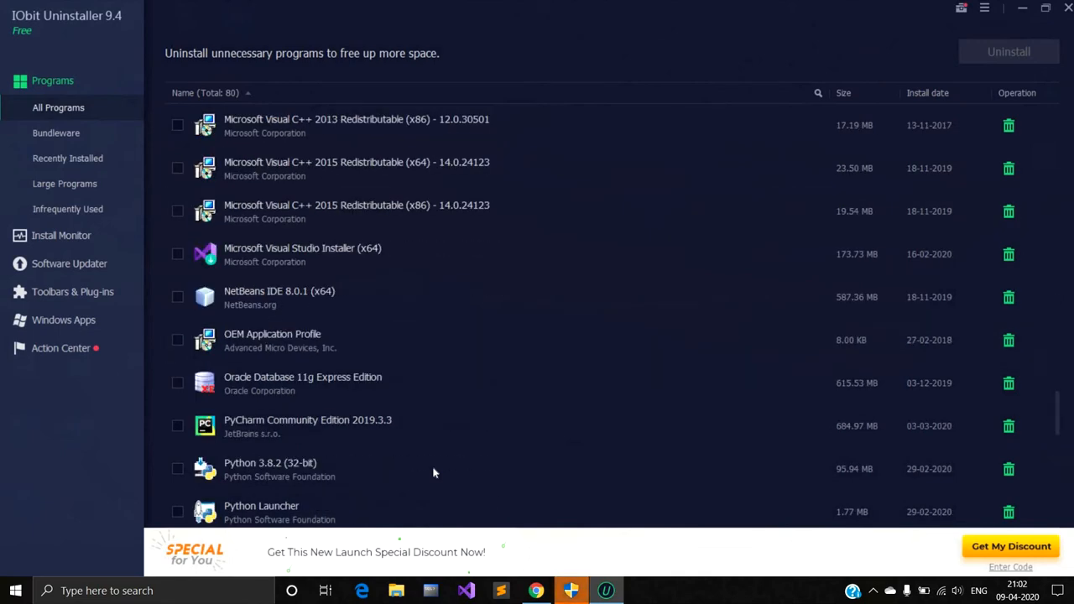
scroll(up, 3)
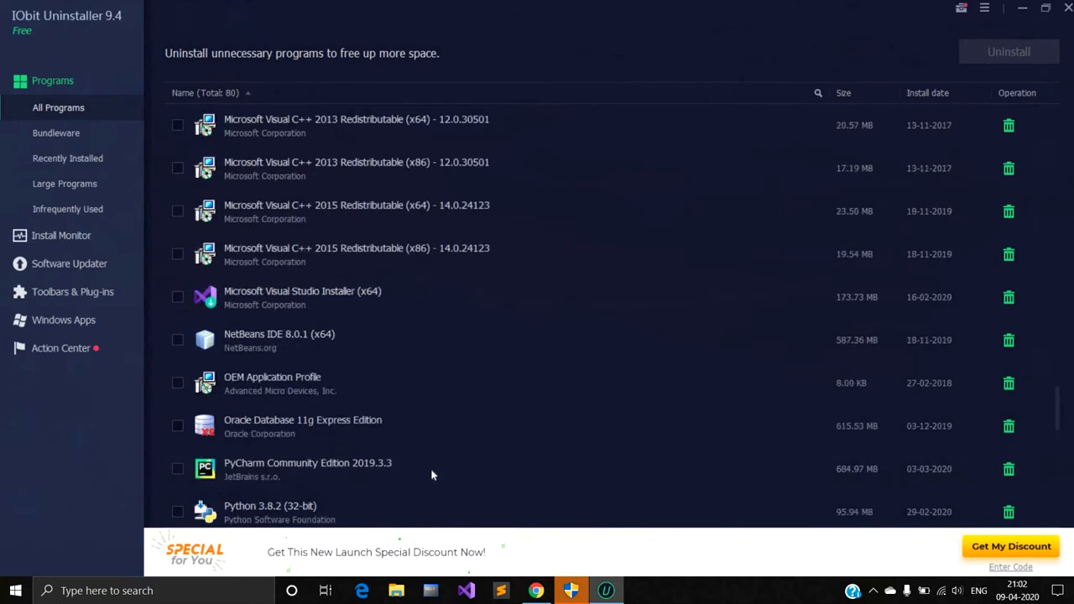
scroll(up, 3)
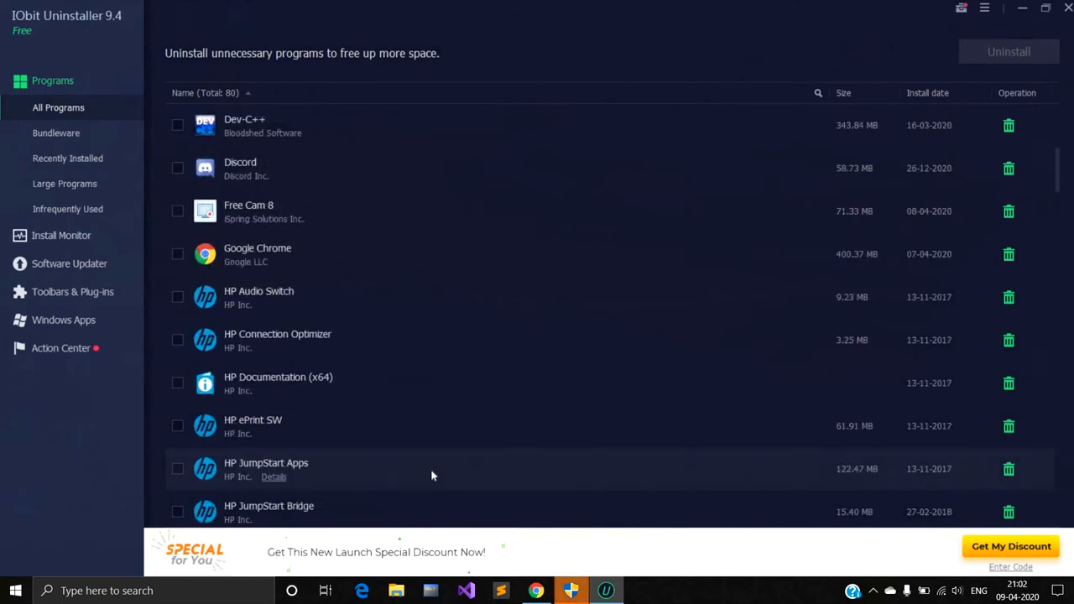
scroll(up, 3)
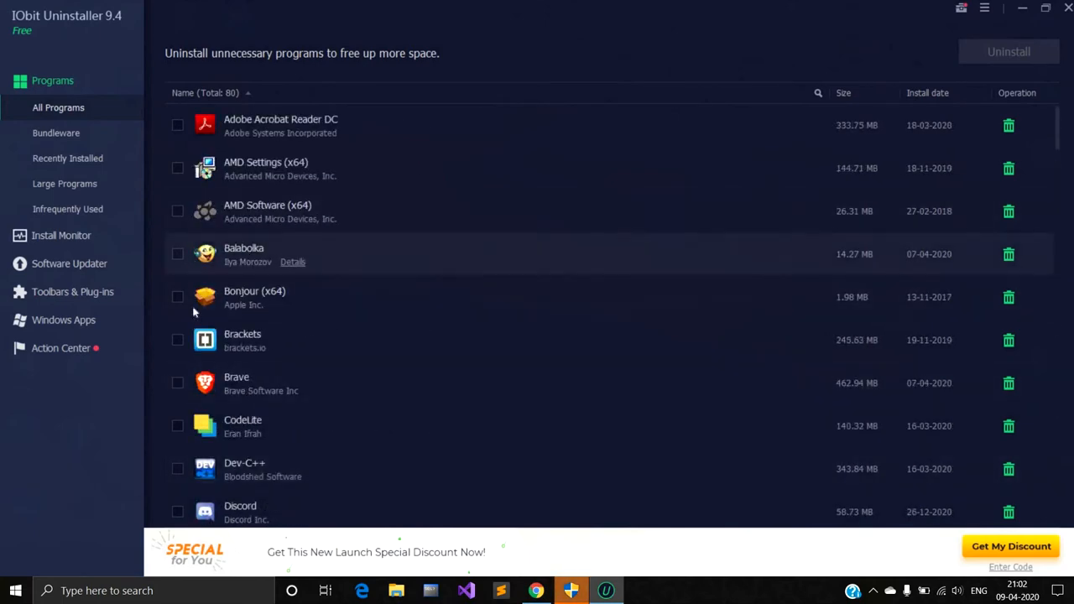
mouse_move(179, 386)
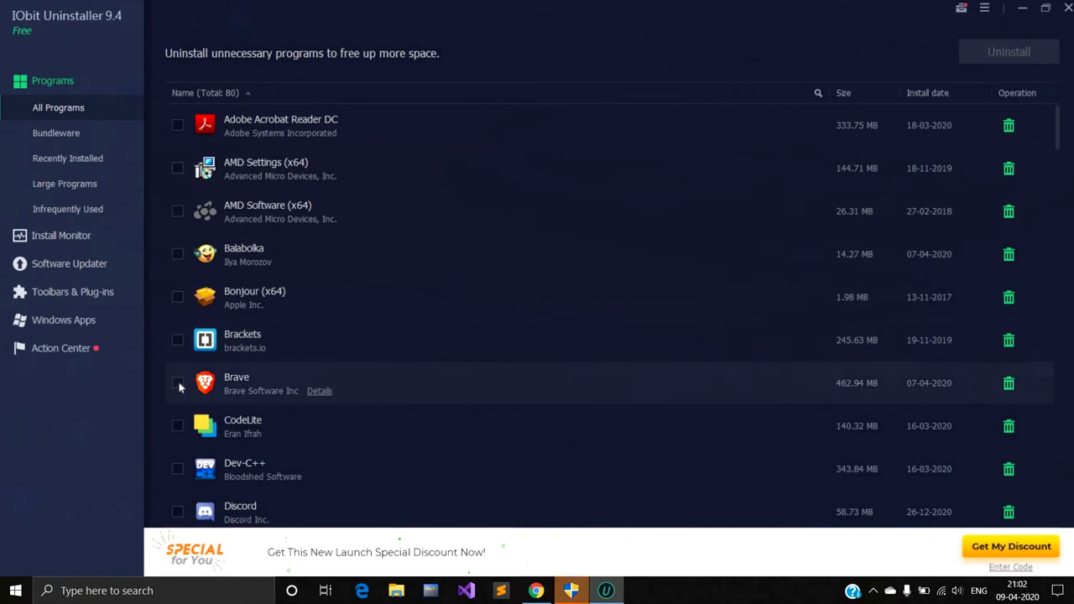
Step: Select Brave and confirm uninstalling it
click(177, 383)
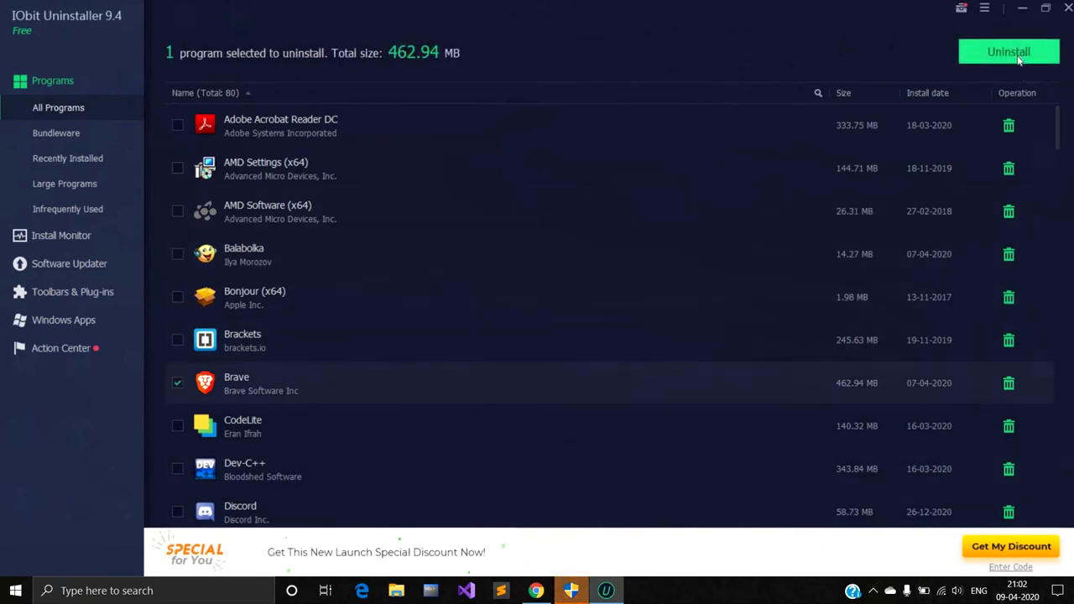
click(1009, 51)
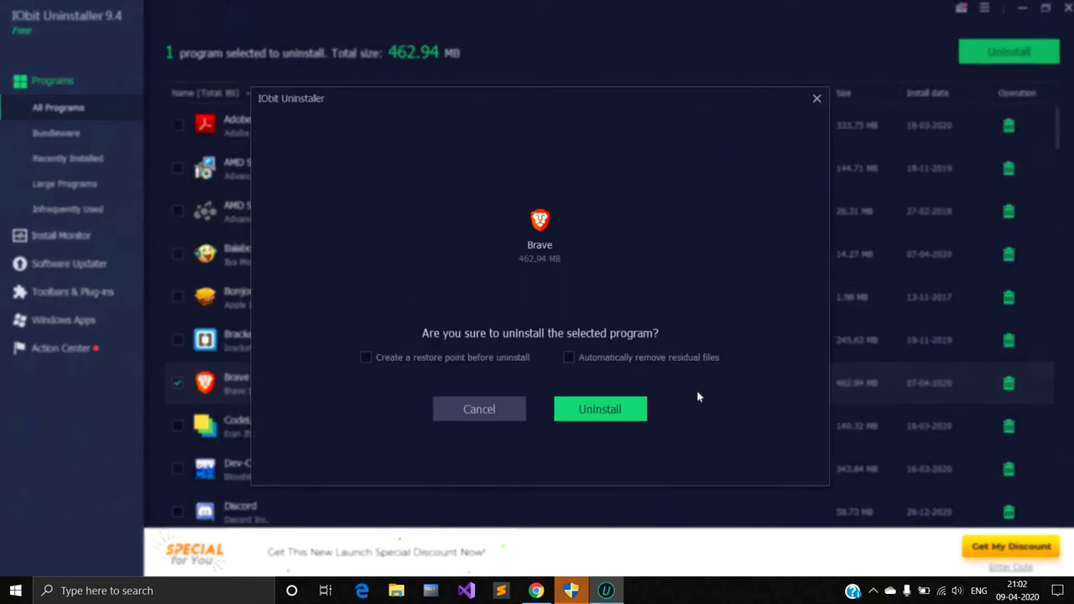
mouse_move(600, 410)
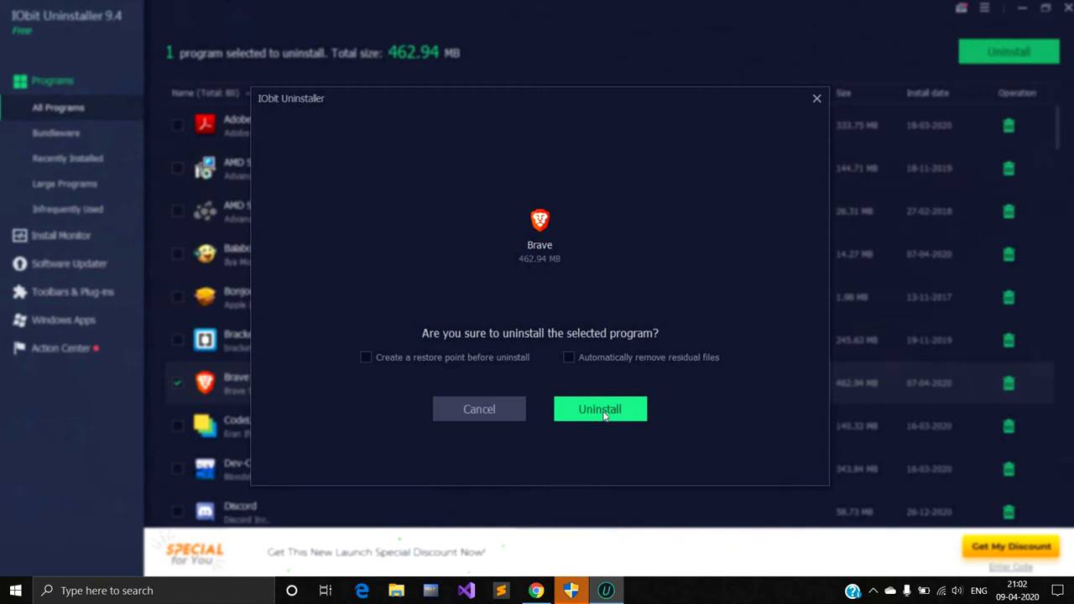
click(600, 409)
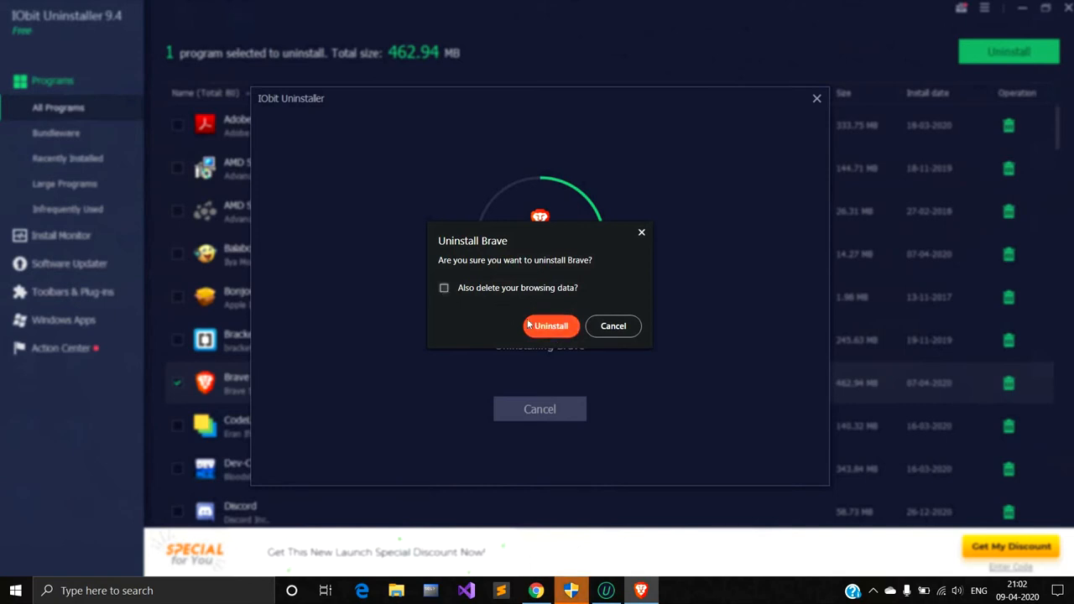
Step: Confirm Brave's own uninstall prompt
click(551, 325)
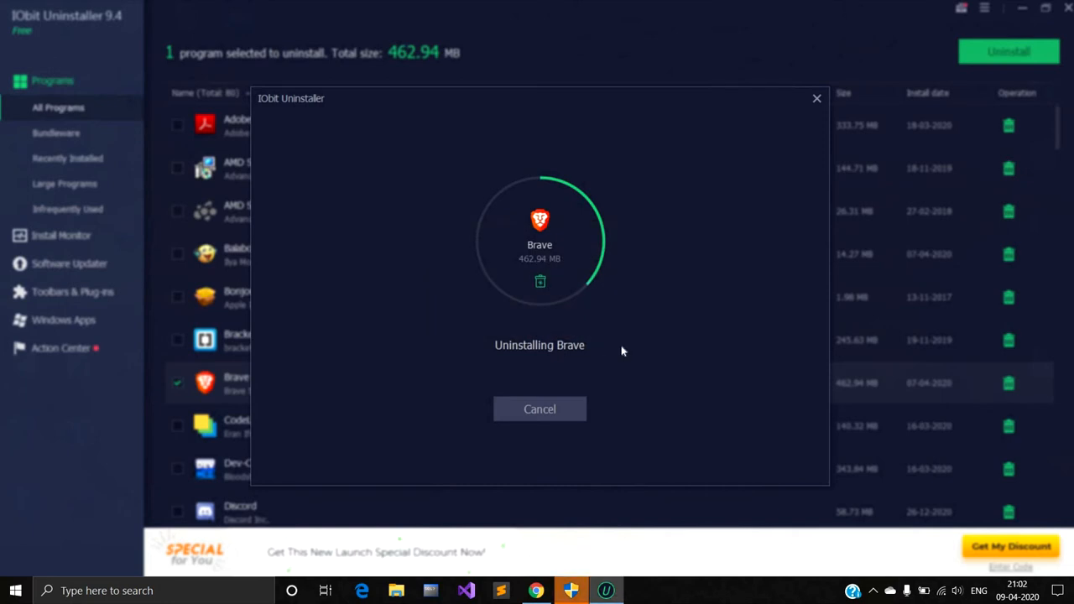
mouse_move(615, 350)
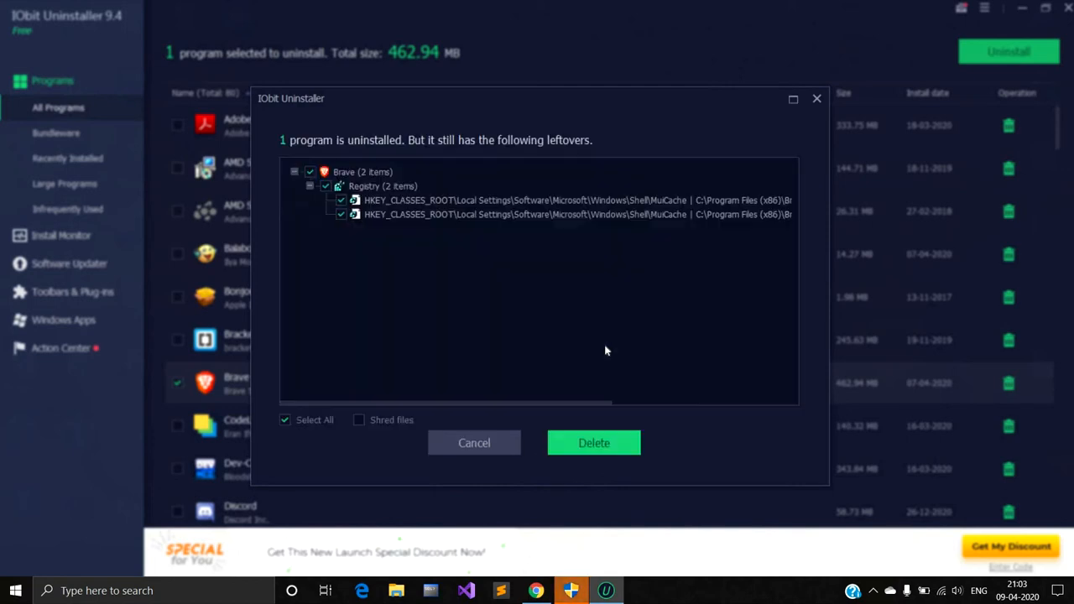
mouse_move(589, 491)
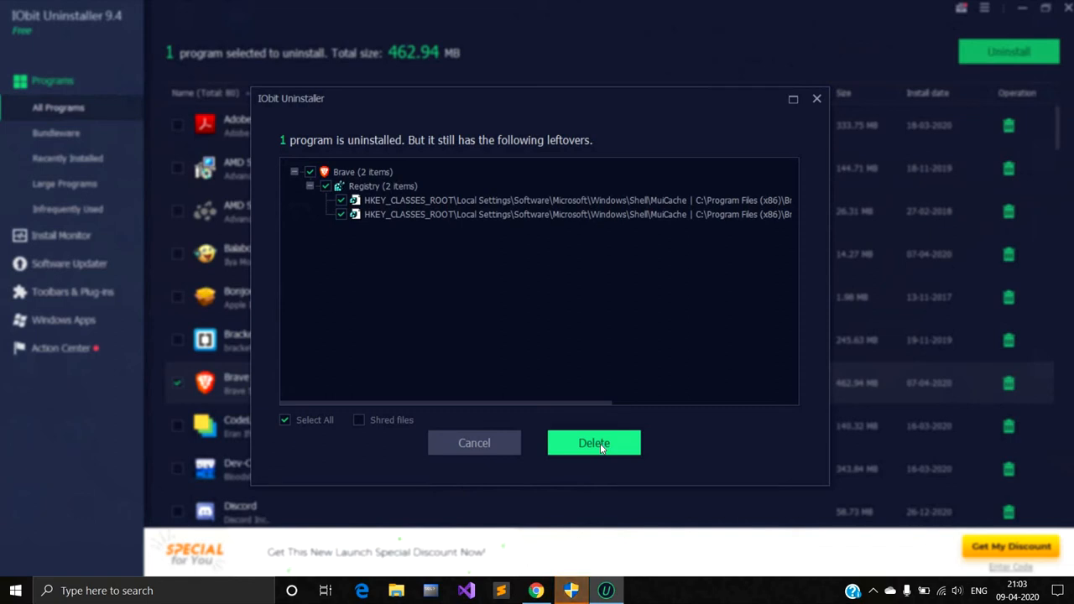
Step: Delete Brave's two leftover registry entries and dismiss the success summary
click(594, 443)
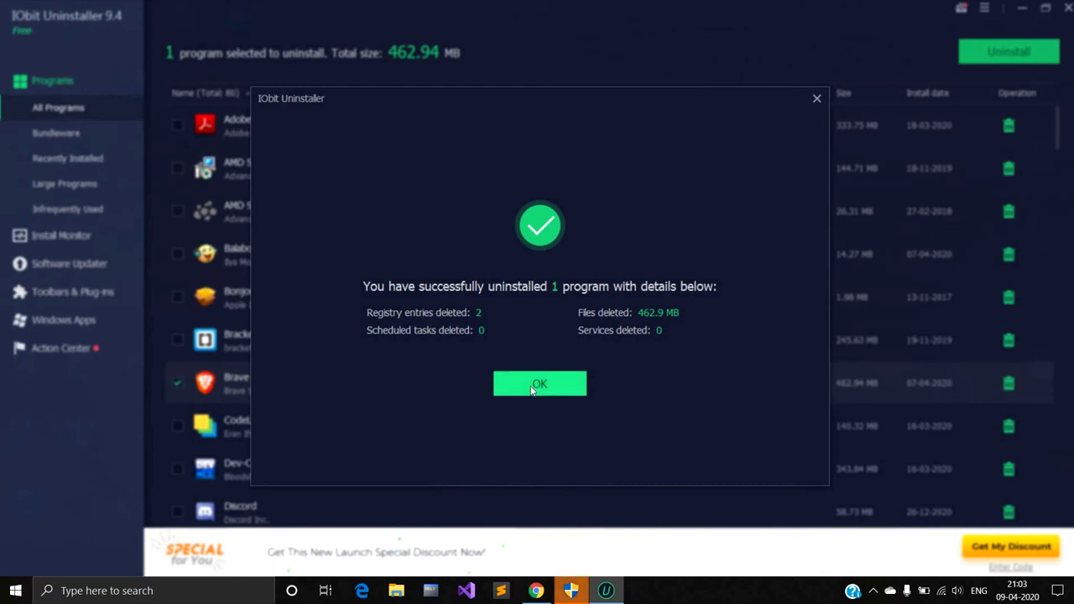
click(539, 384)
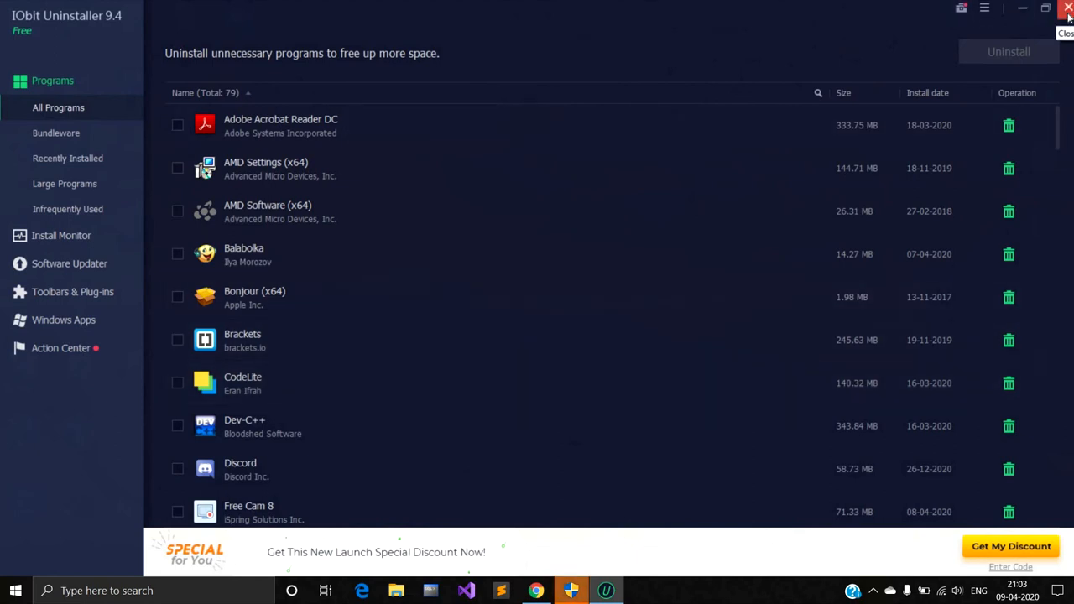
mouse_move(554, 379)
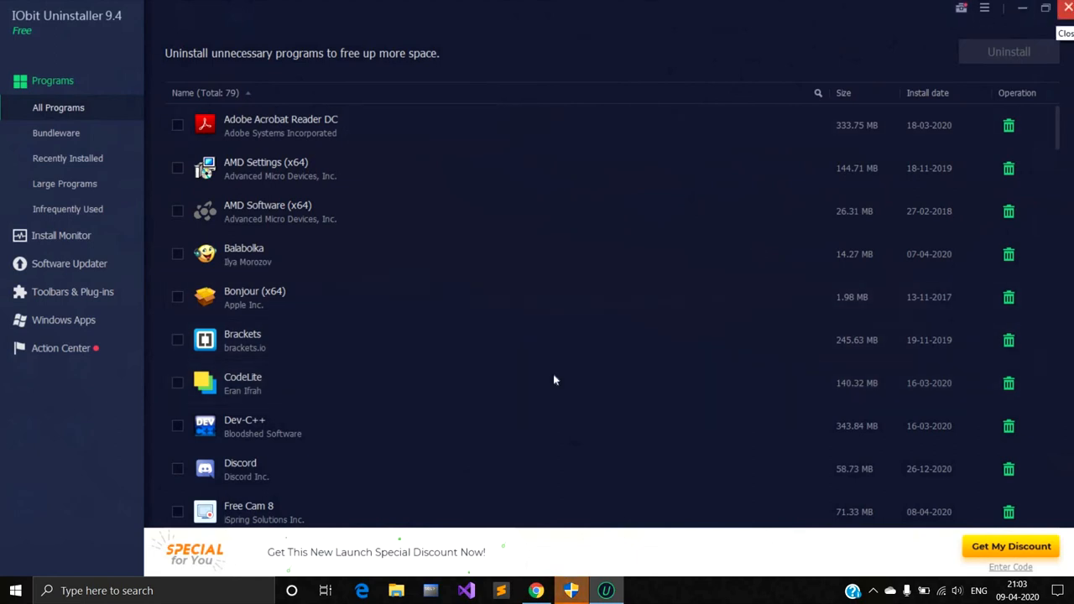
Step: Scroll down the 79-program list to confirm Brave is gone, then minimize IObit Uninstaller
scroll(down, 3)
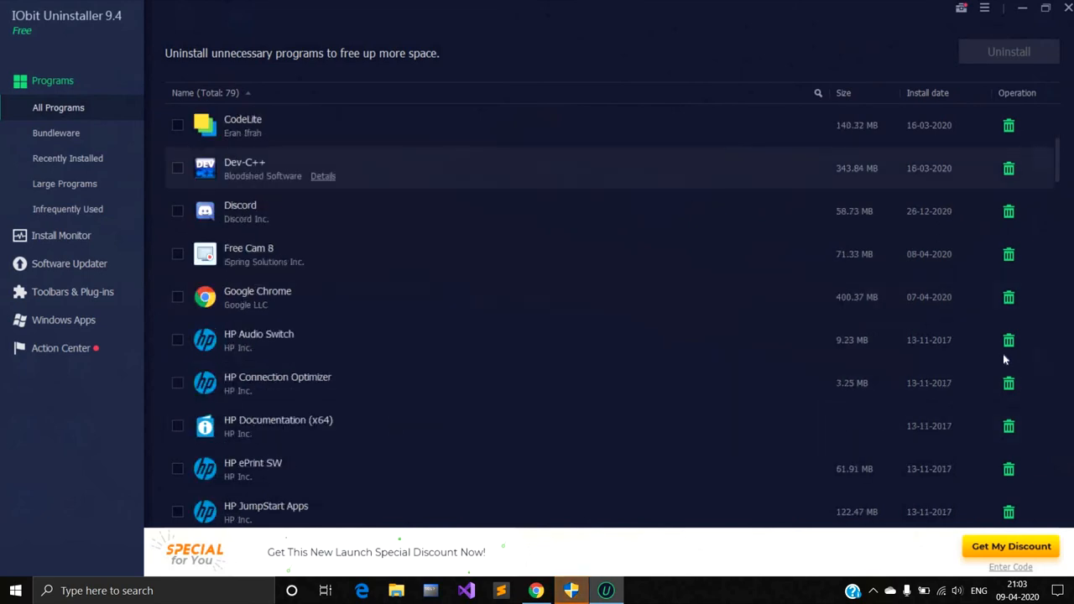
mouse_move(1010, 316)
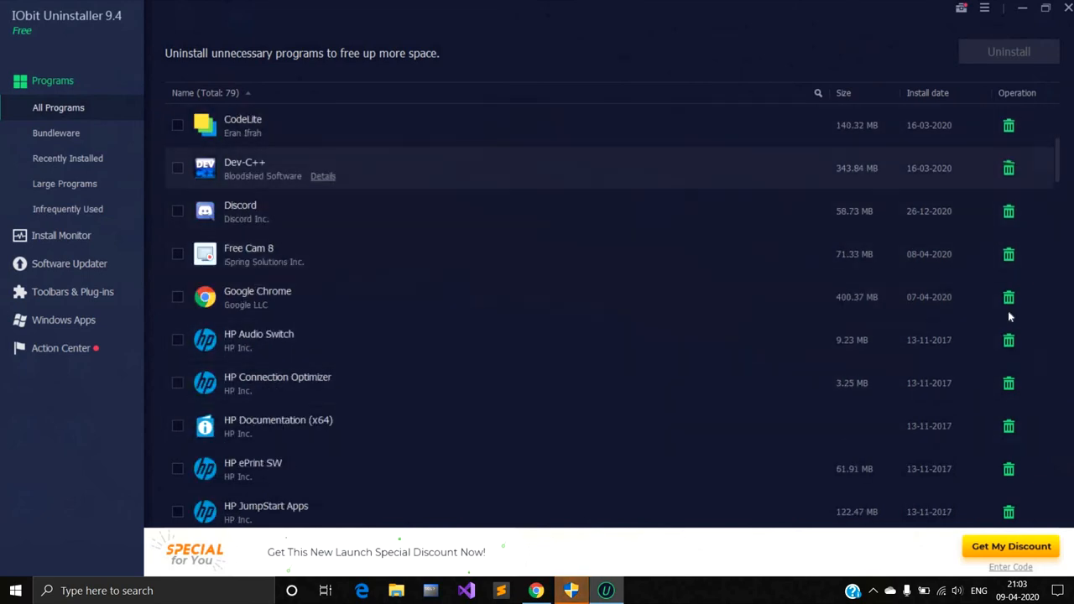
scroll(down, 3)
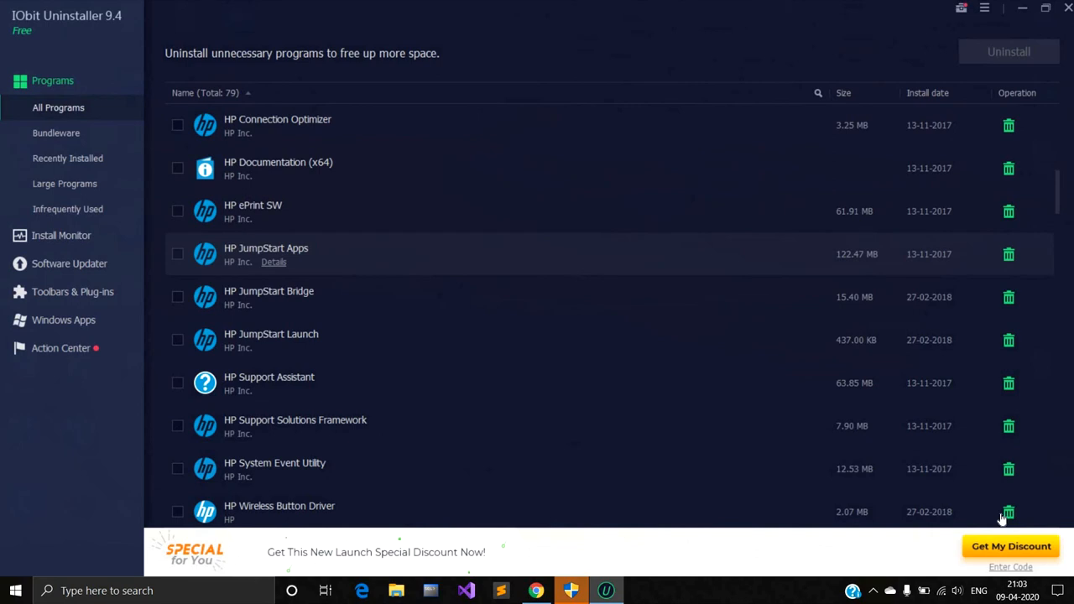
scroll(down, 3)
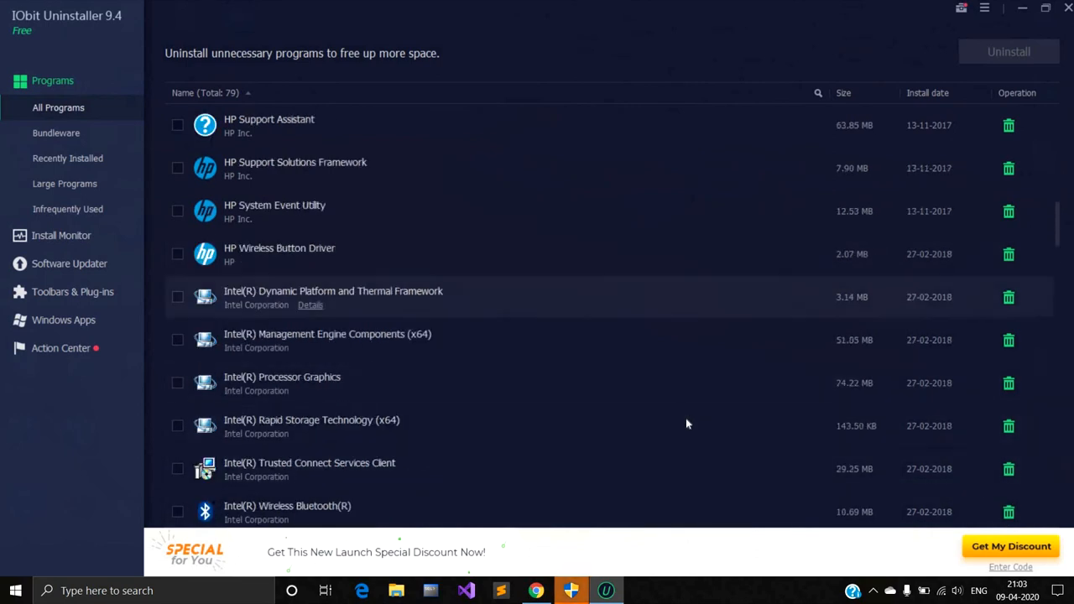
scroll(down, 3)
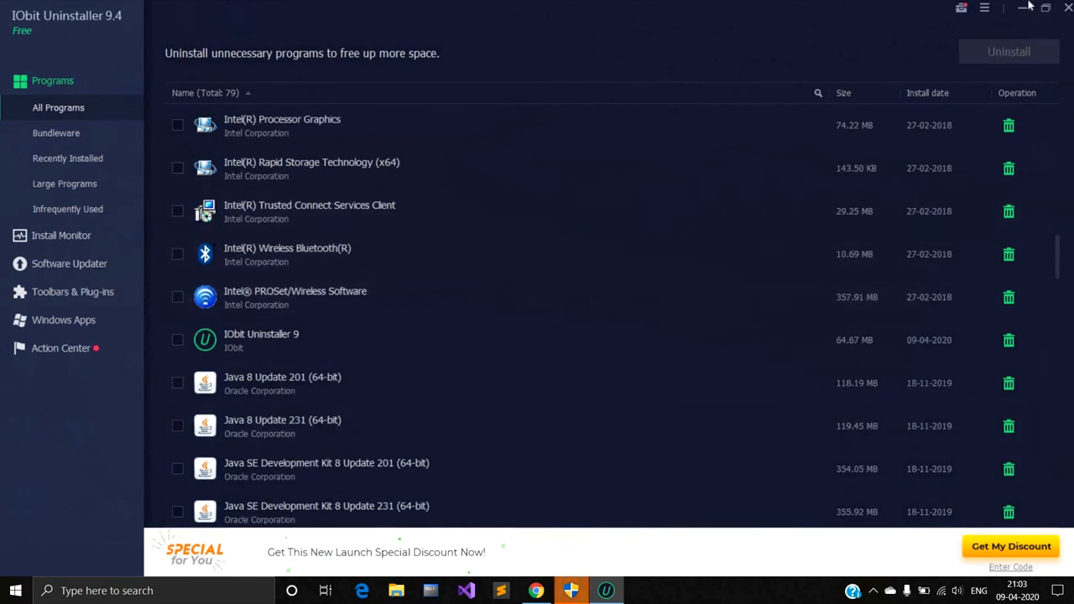
click(1030, 7)
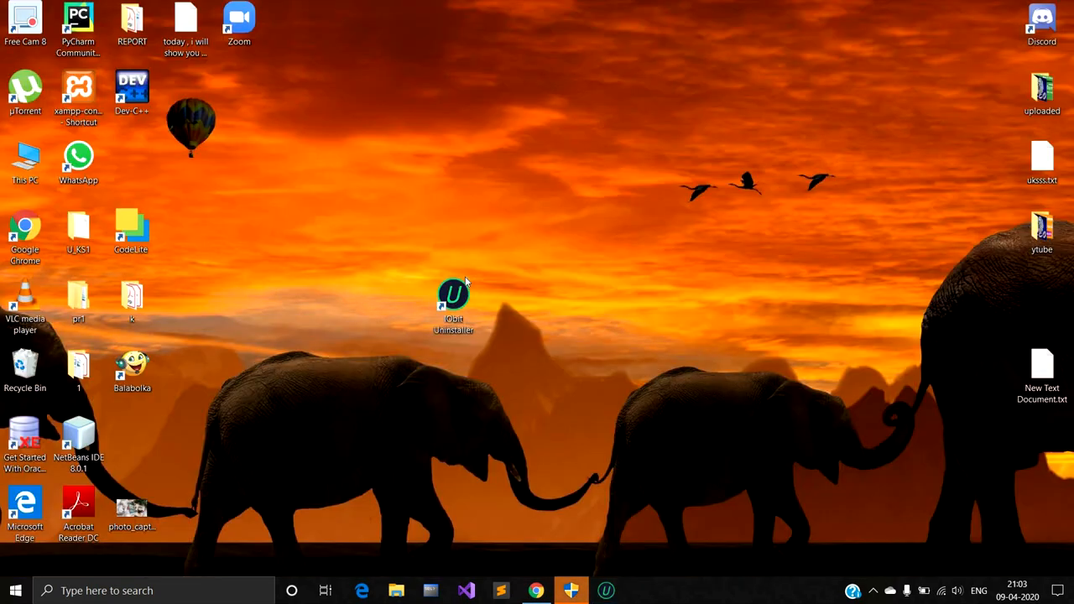